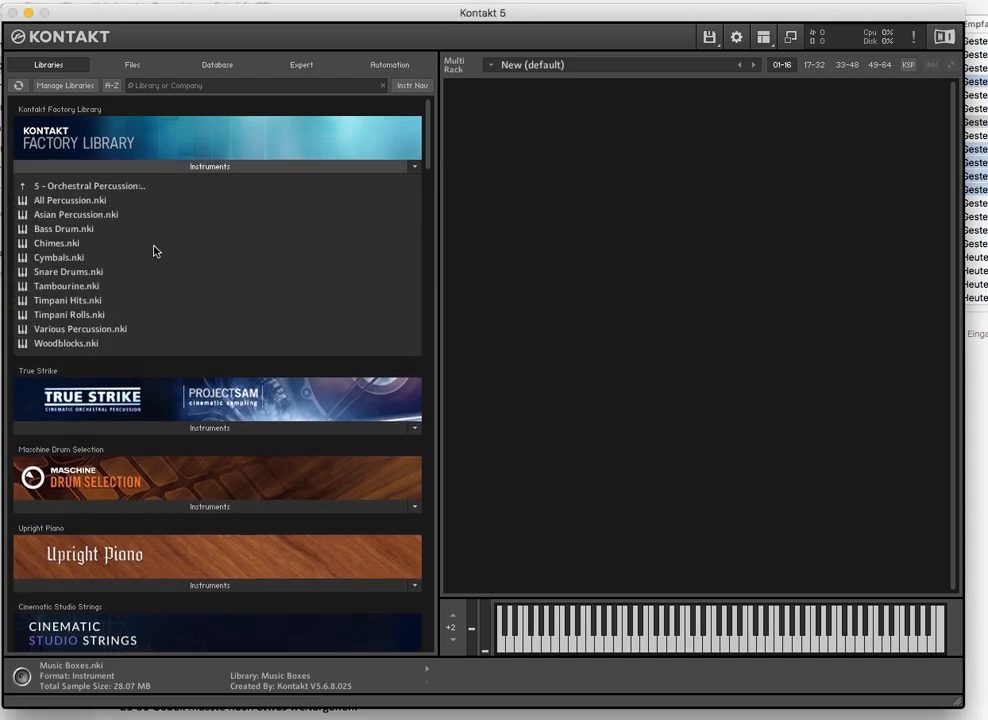
{"action": "mouse_move", "coordinate": [92, 210]}
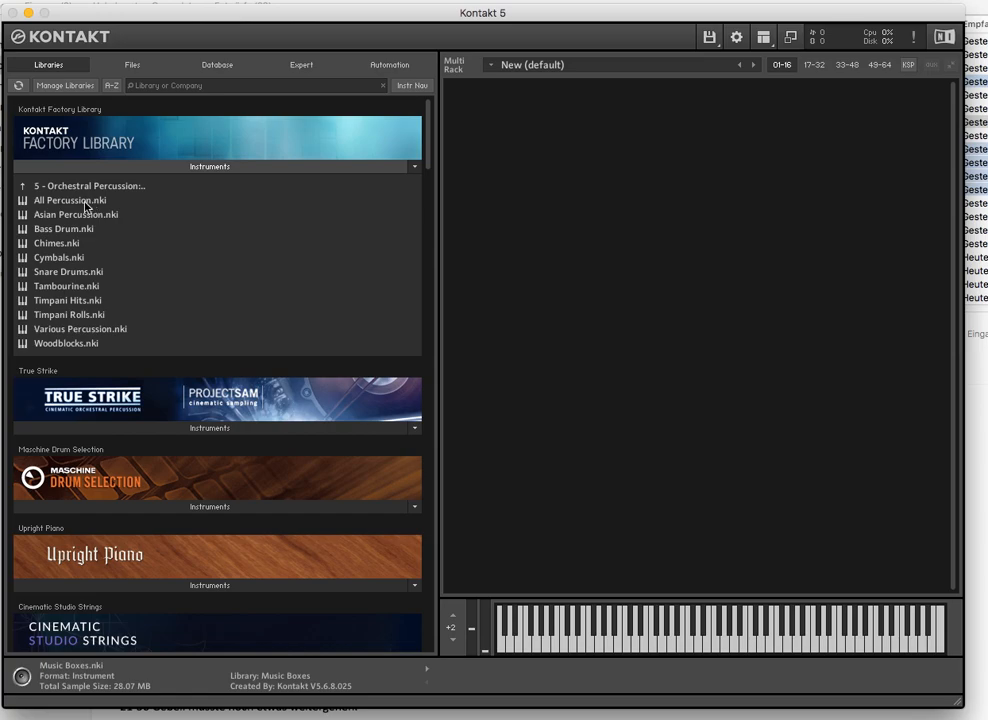
Load All Percussion.nki from the Libraries browser into the rack
{"action": "double_click", "coordinate": [70, 200]}
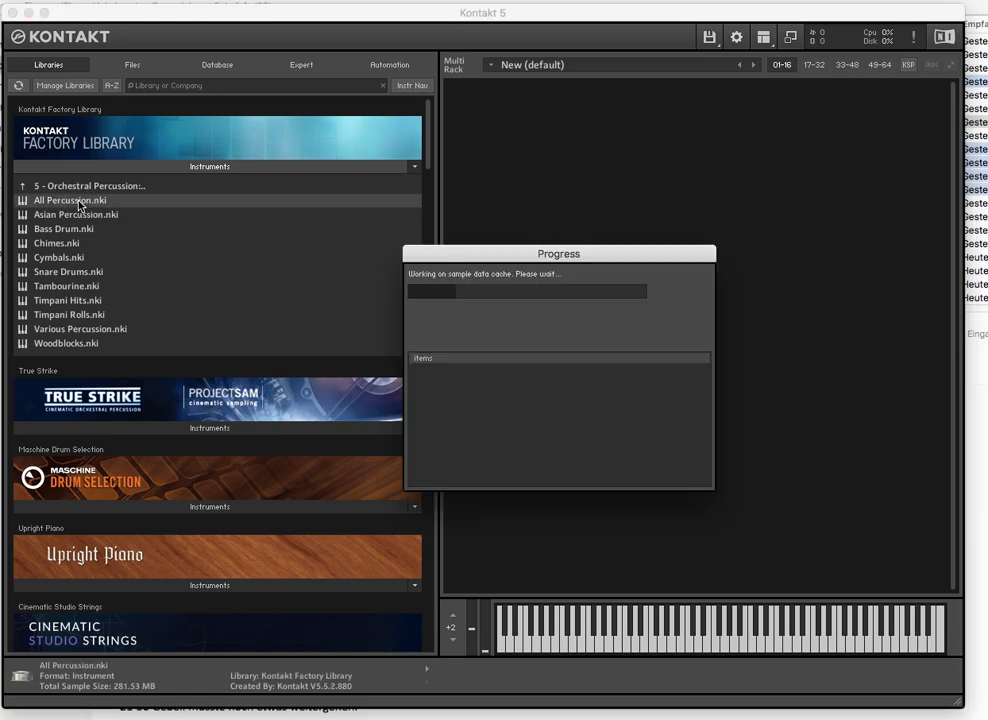
{"action": "double_click", "coordinate": [70, 200]}
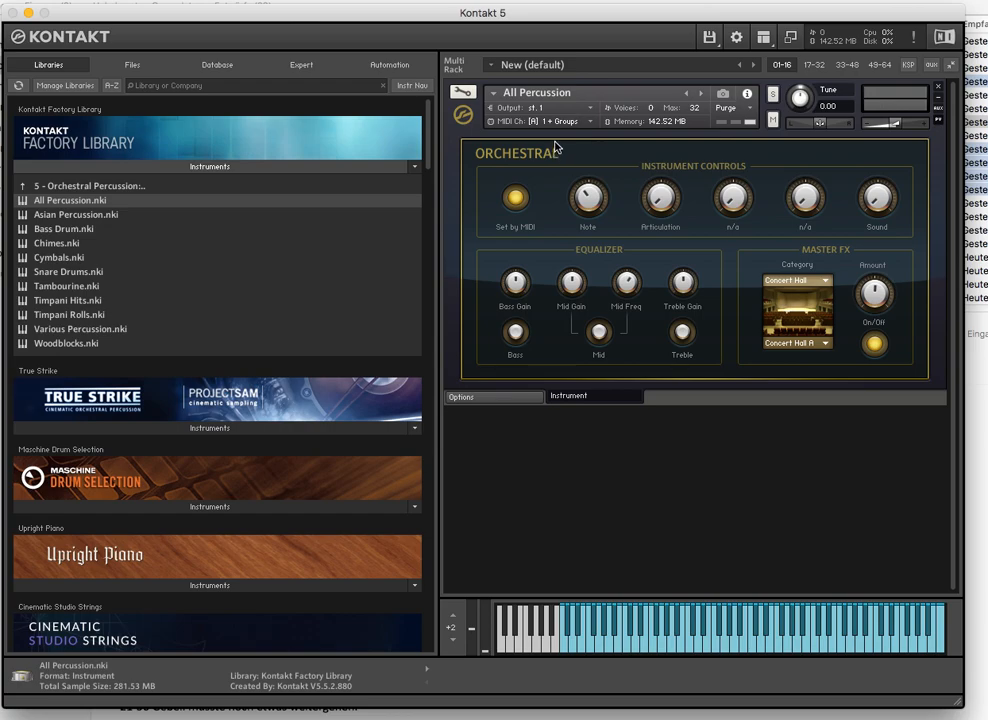
{"action": "mouse_move", "coordinate": [548, 121]}
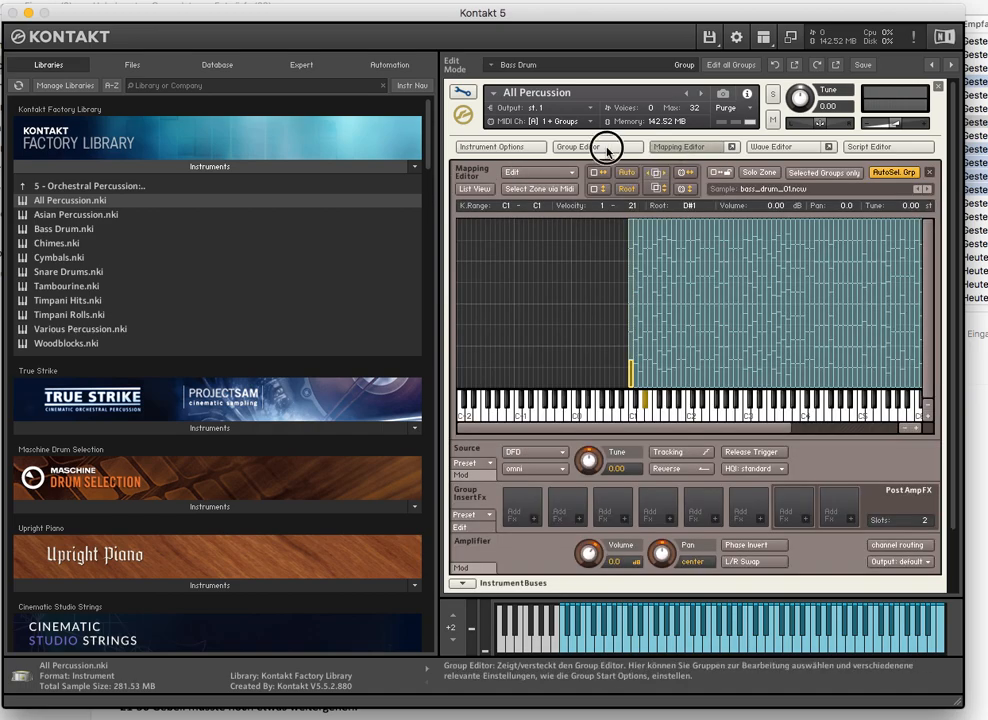
Show the Group Editor listing All Percussion's drum groups
{"action": "left_click", "coordinate": [577, 146]}
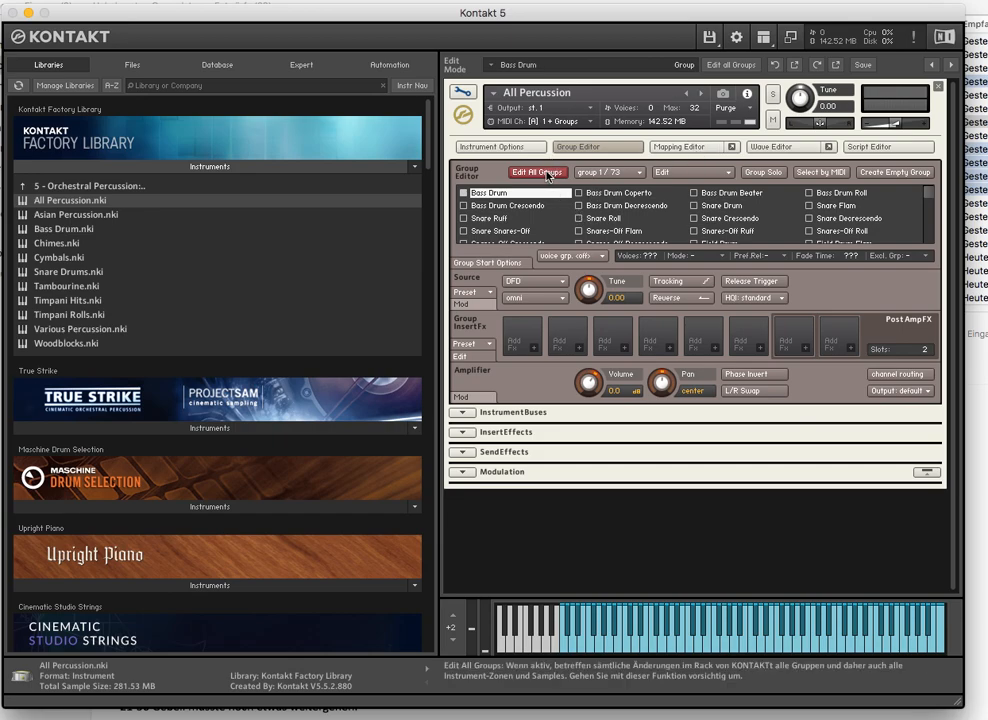
Enable Edit All Groups and open the Source section's MIDI source dropdown
{"action": "left_click", "coordinate": [537, 172]}
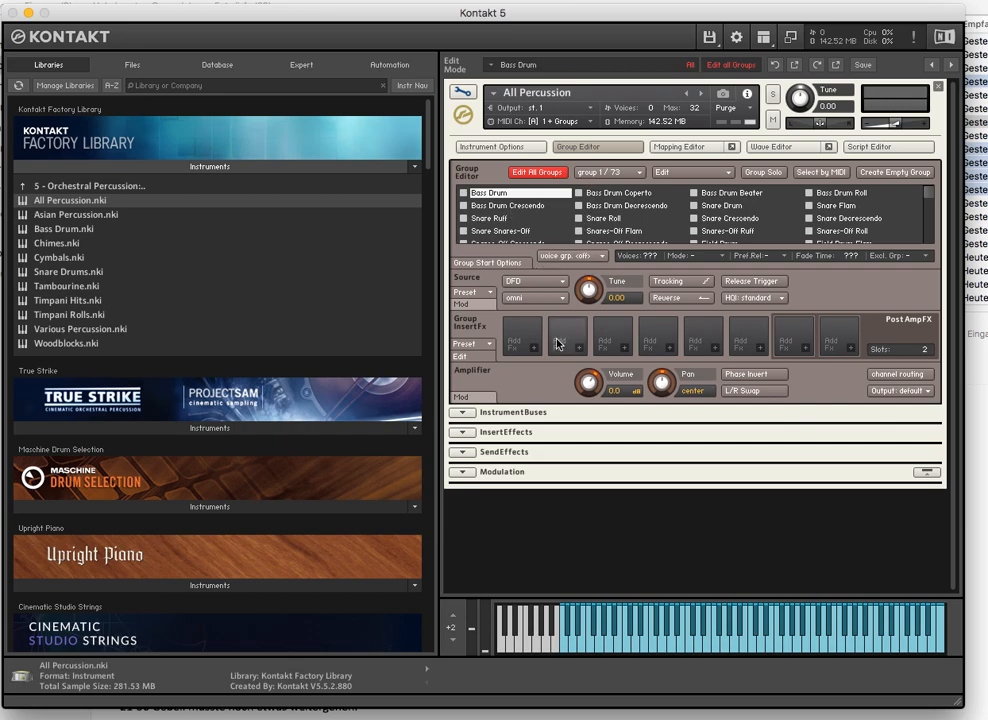
{"action": "left_click", "coordinate": [531, 297]}
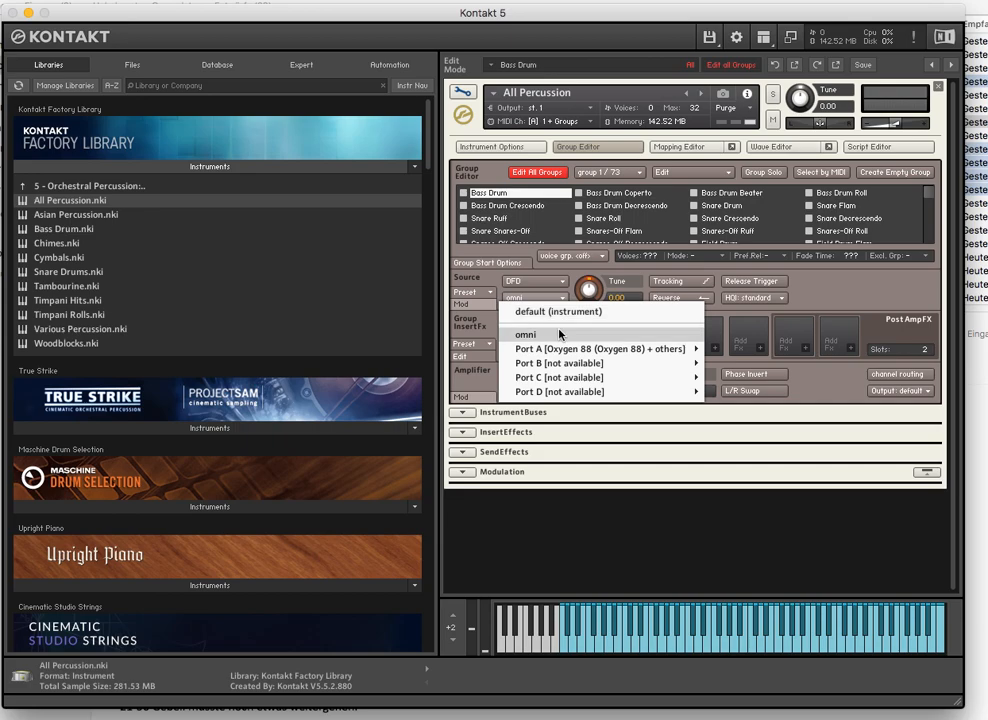
{"action": "mouse_move", "coordinate": [560, 336]}
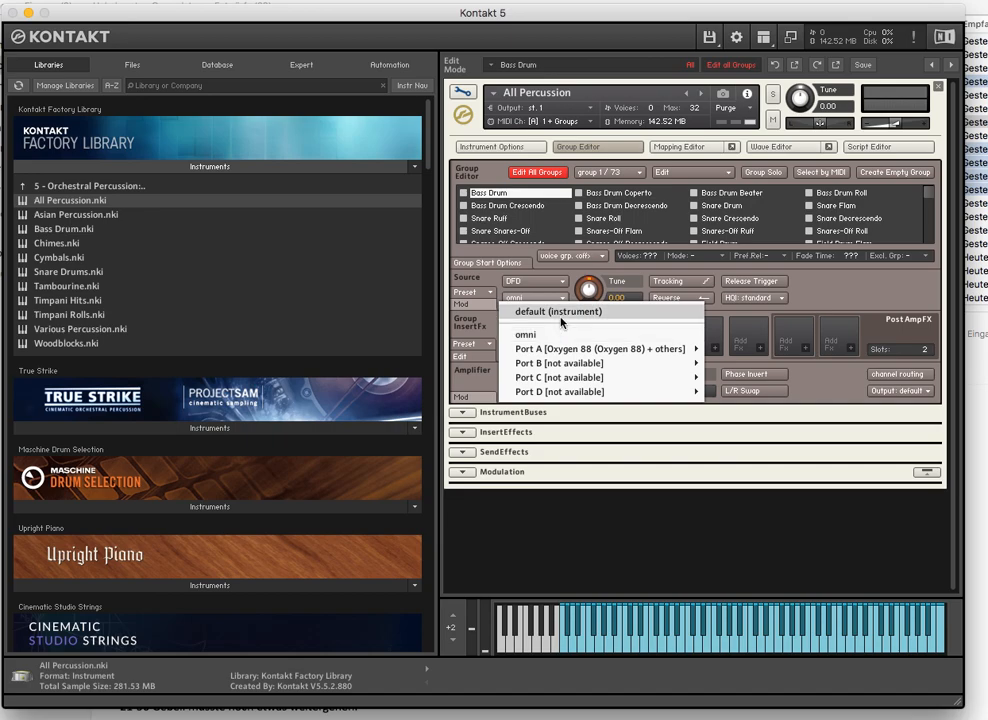
Choose default (instrument) as the groups' MIDI source, so MIDI Ch shows [A] 1
{"action": "left_click", "coordinate": [558, 311]}
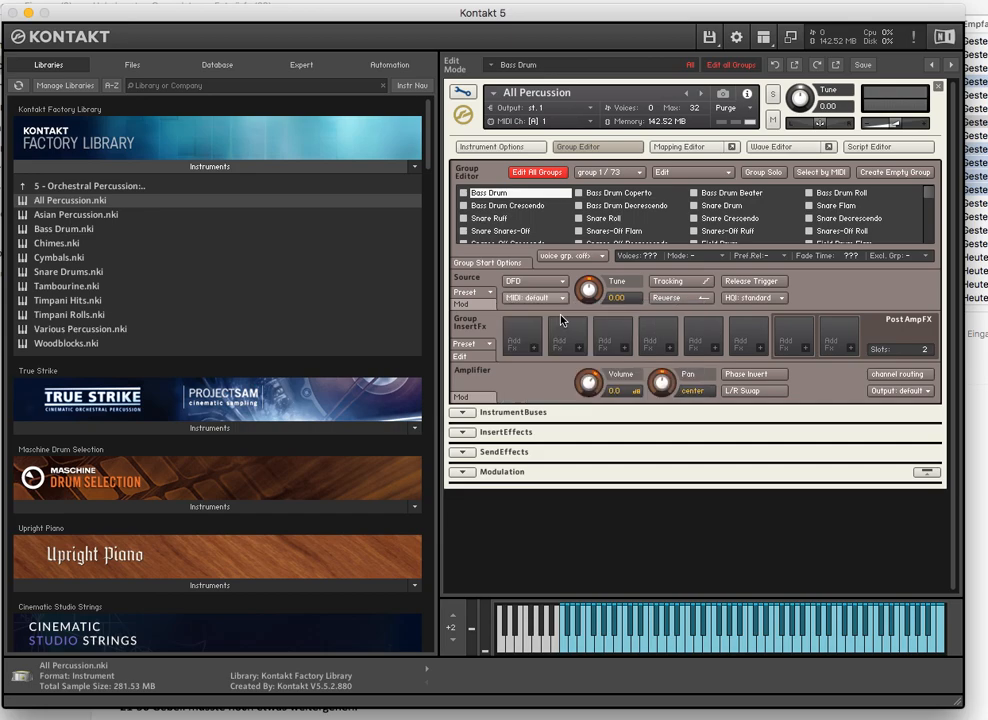
{"action": "mouse_move", "coordinate": [540, 121]}
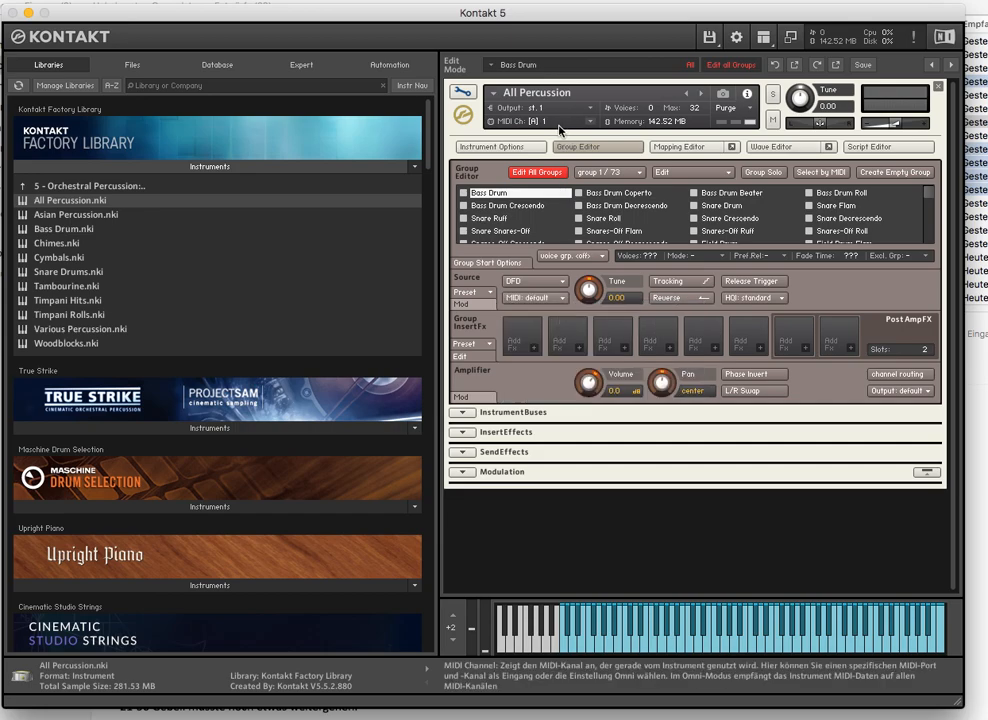